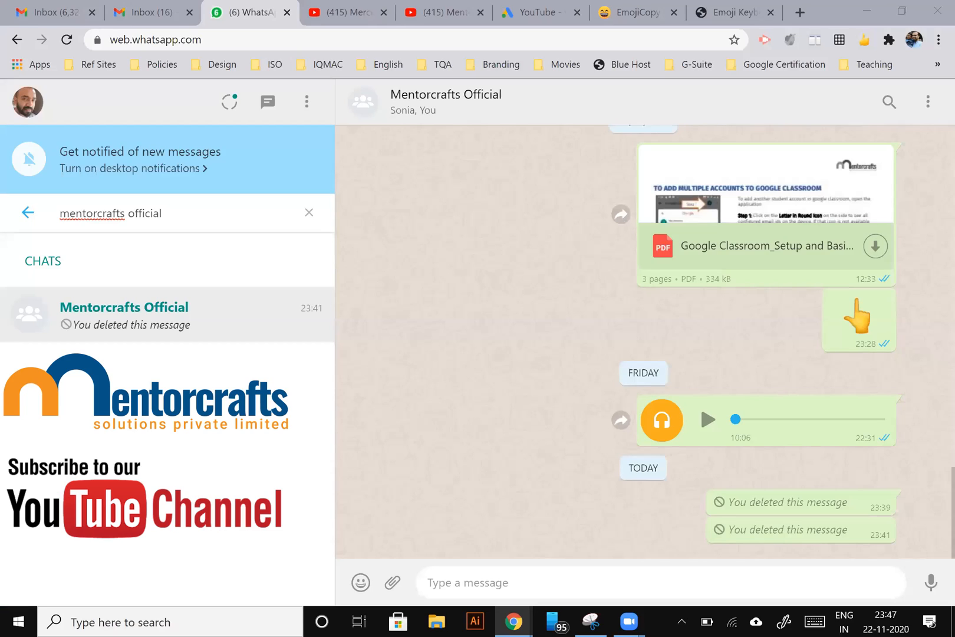
mouse_move(801, 23)
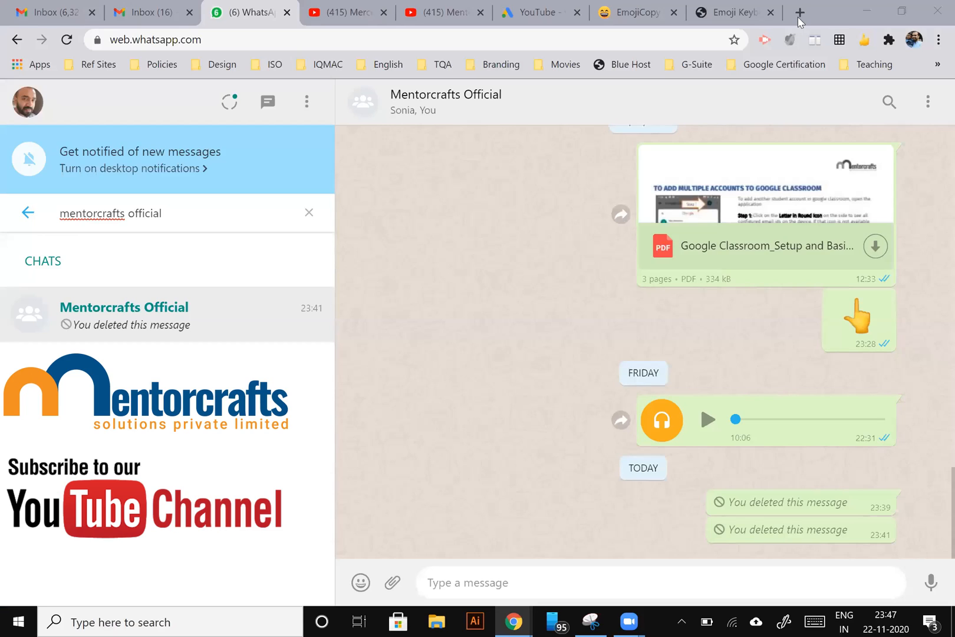
mouse_move(524, 352)
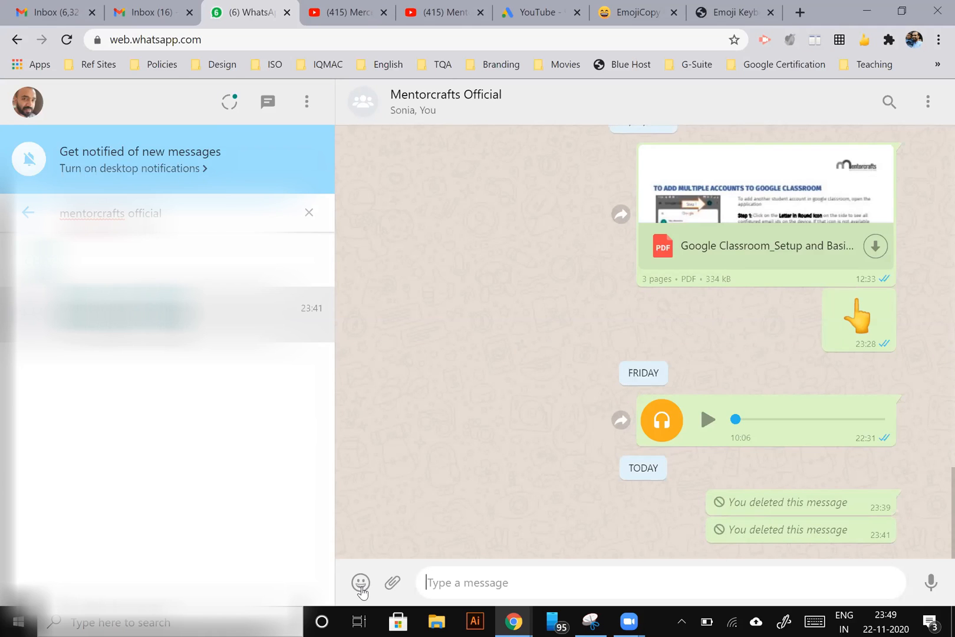
Step: Pick the face blowing a kiss from the emoji panel's Recent tab and send it
click(361, 583)
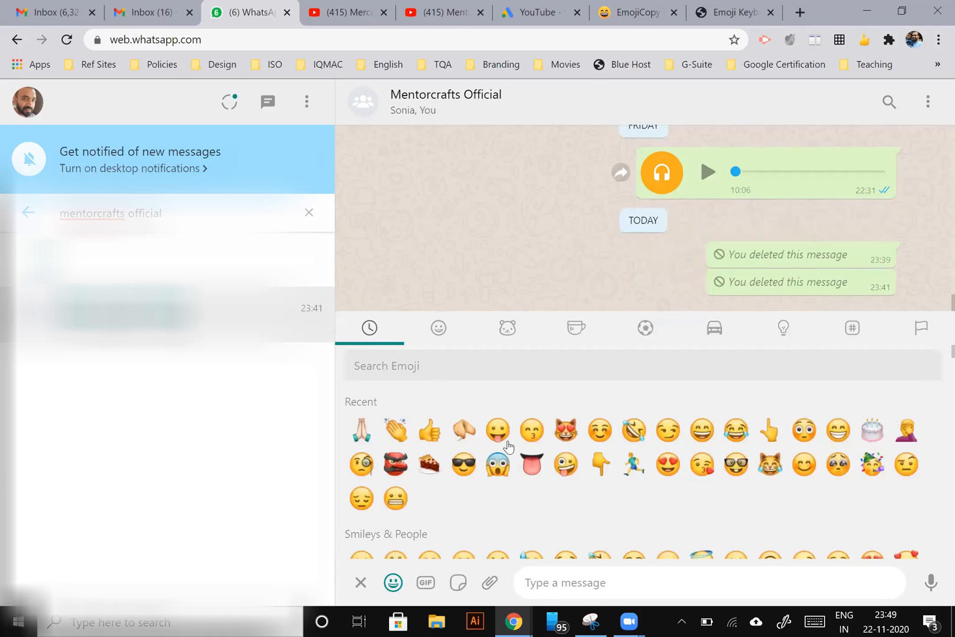
click(437, 328)
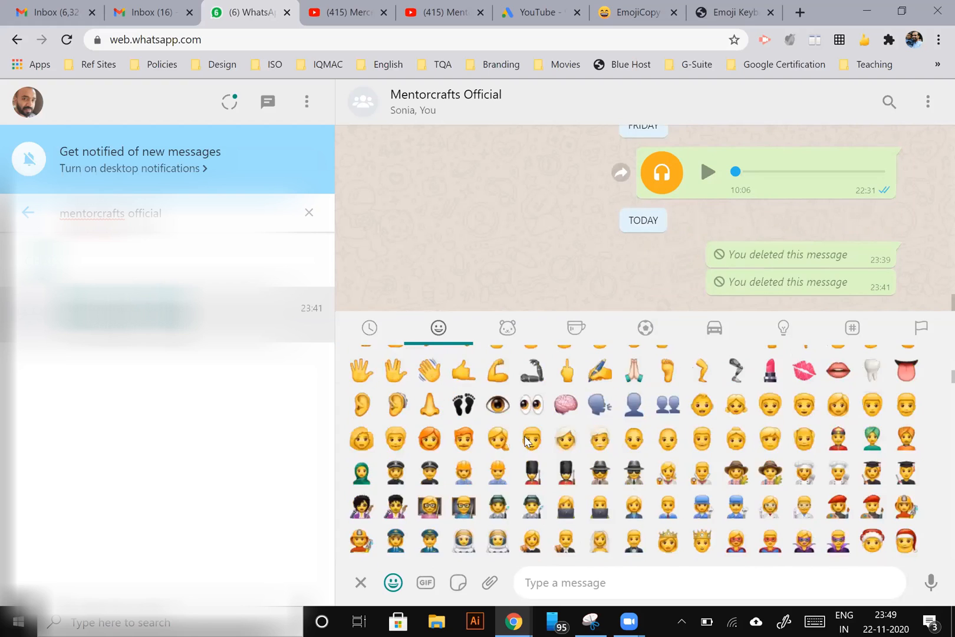
click(369, 328)
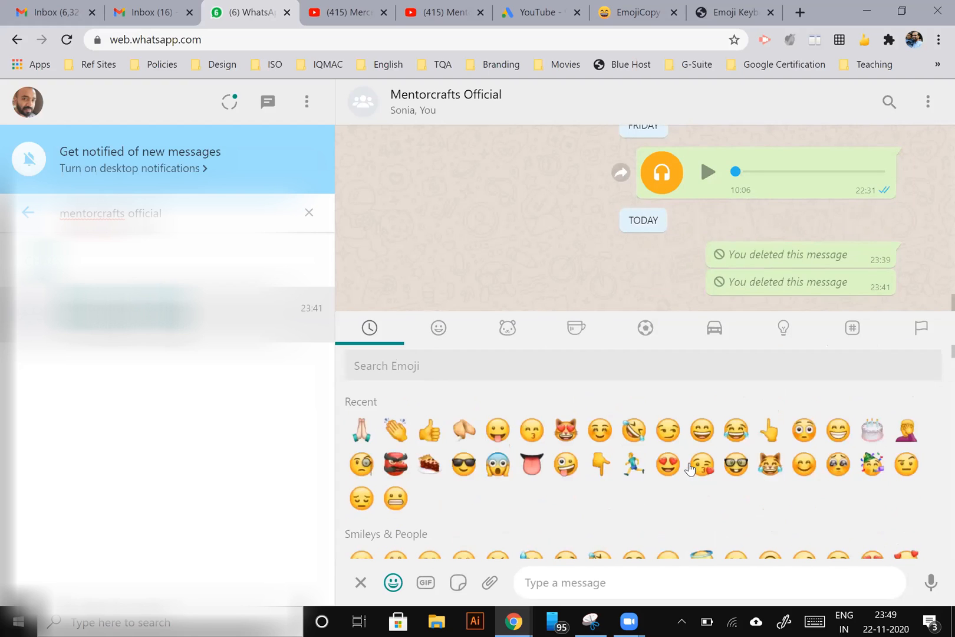
click(702, 465)
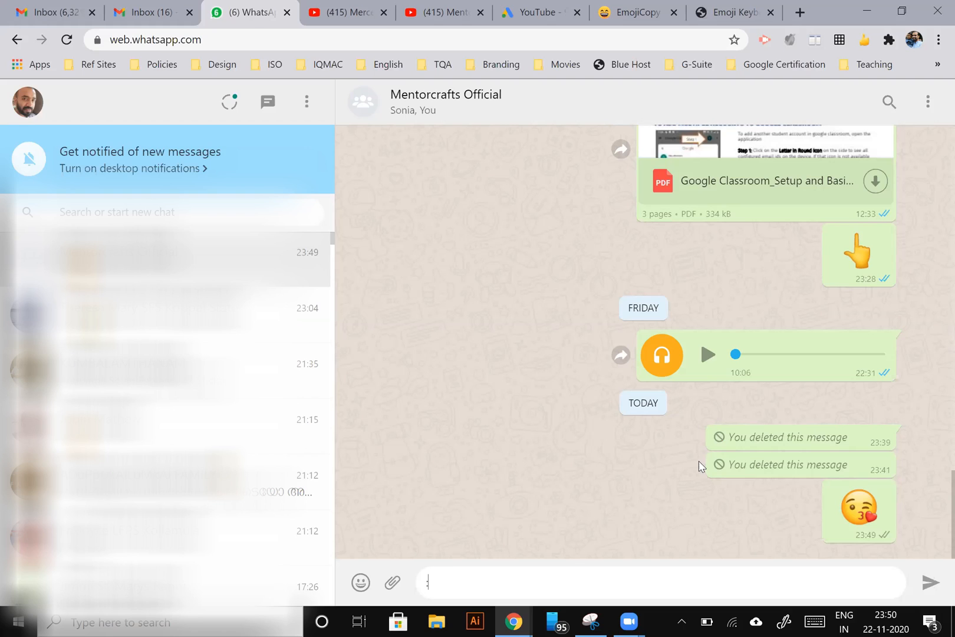
Step: Send the smiling cat with heart-eyes emoji using the :heart shortcut
text(:h)
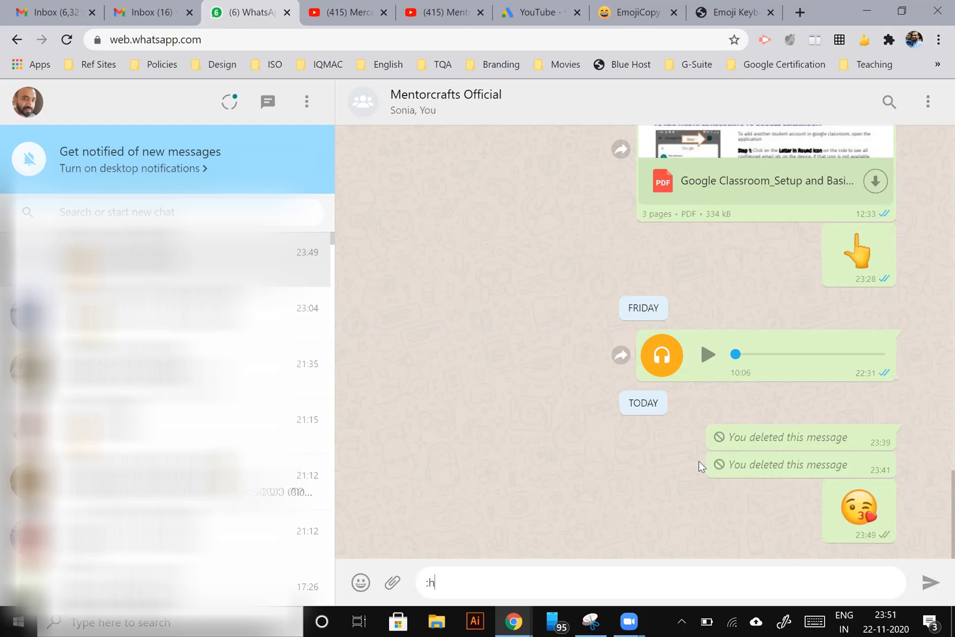
text(ear)
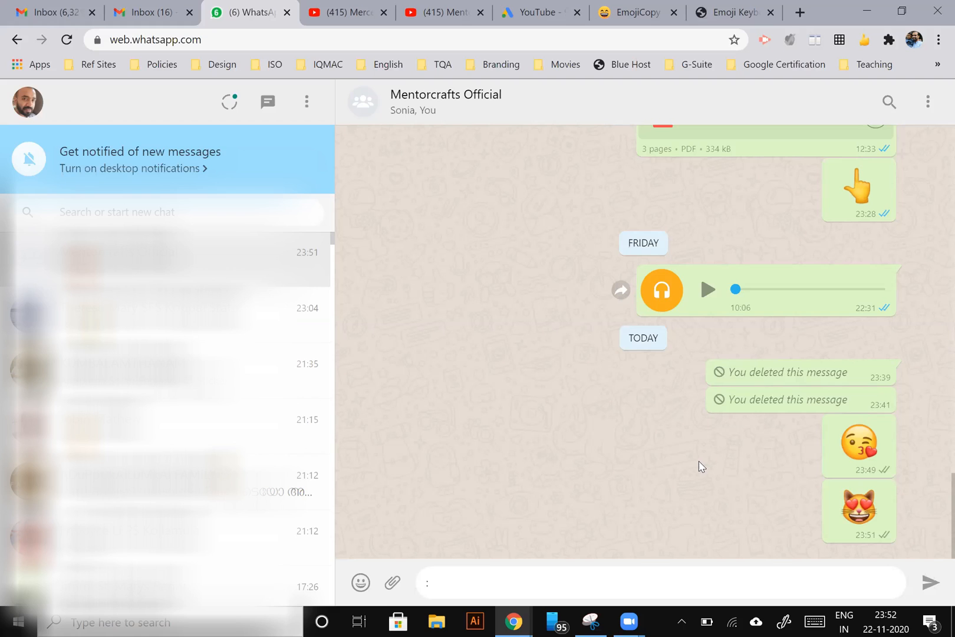
Step: Send tears of joy via :lau, then folded hands via :thank
text(:lau)
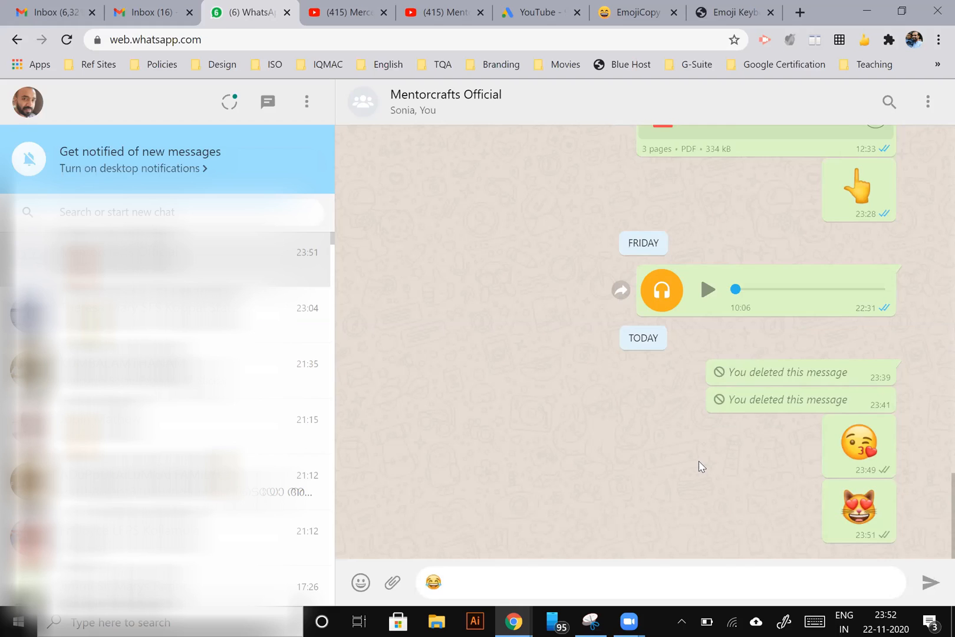
scroll(down, 3)
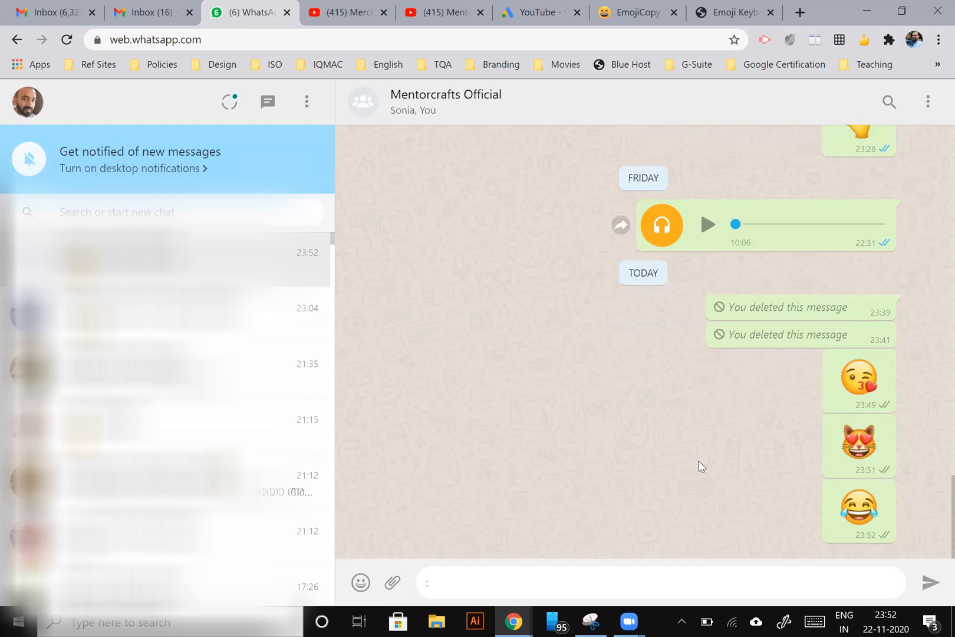
text(:thank)
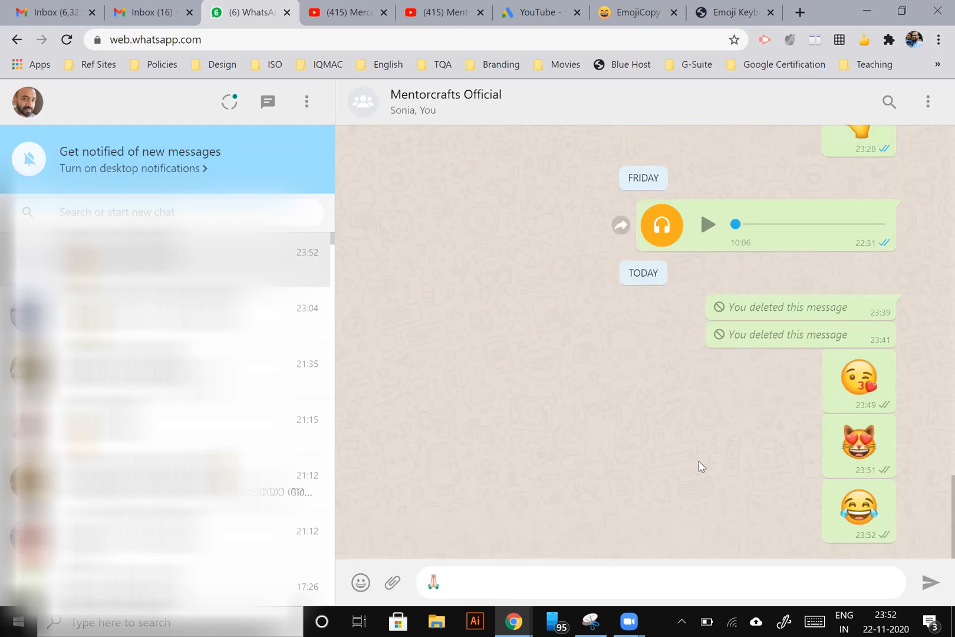
scroll(up, 3)
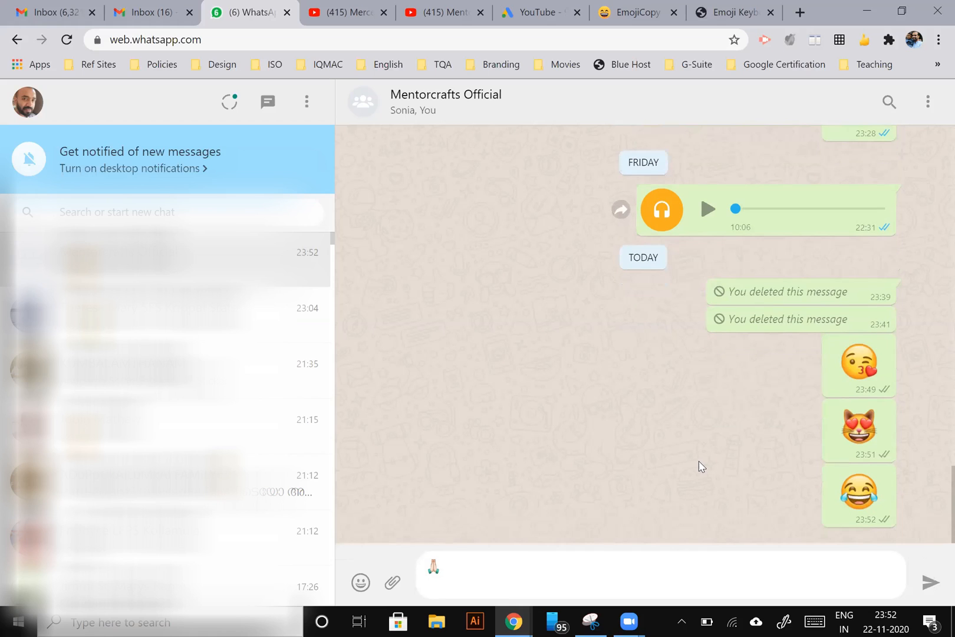
key(Return)
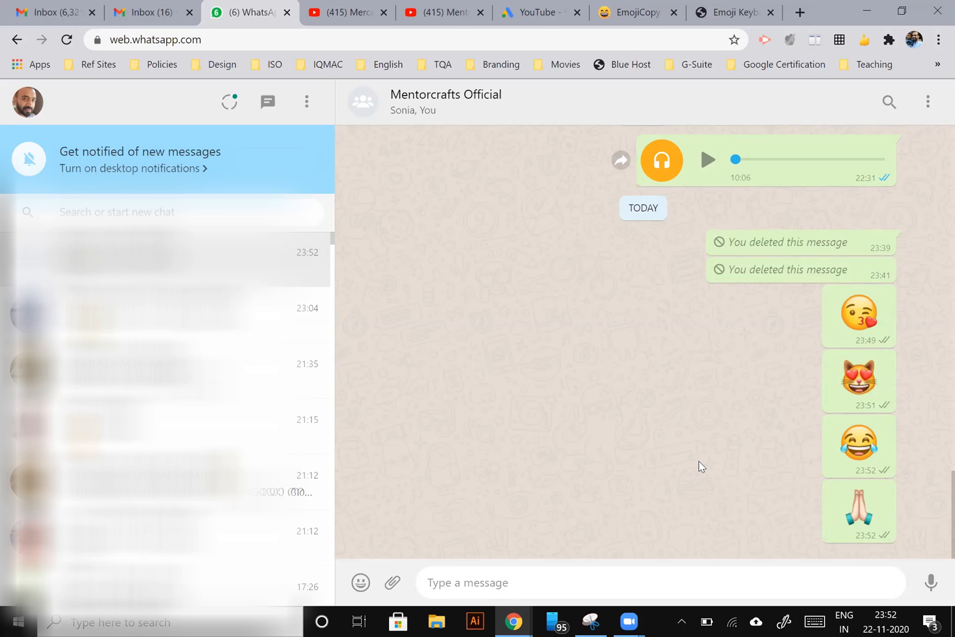
Step: Send a face blowing a kiss via :kiss and a bouquet via :flower
text(:ki)
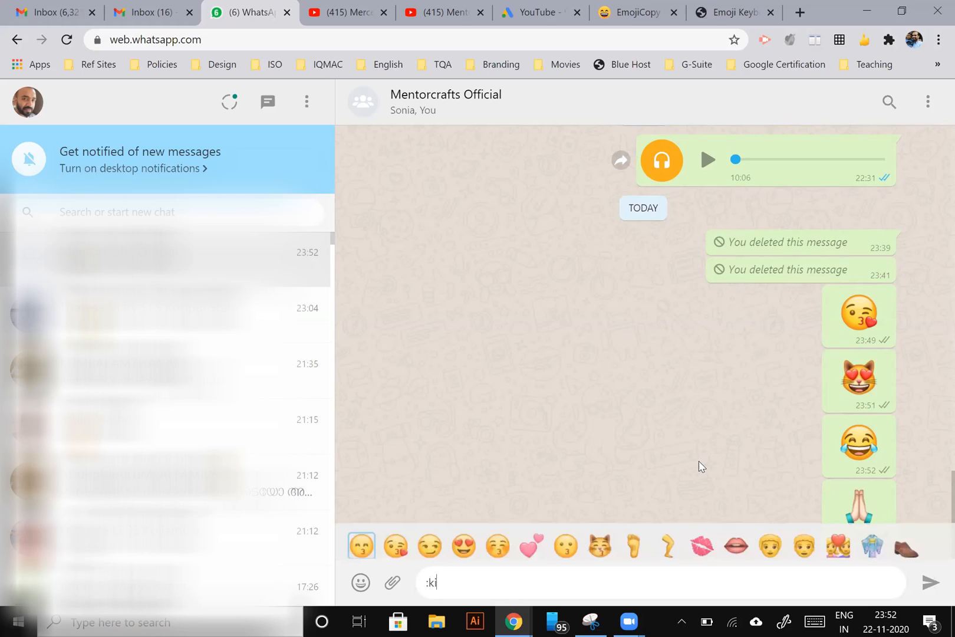
text(ss)
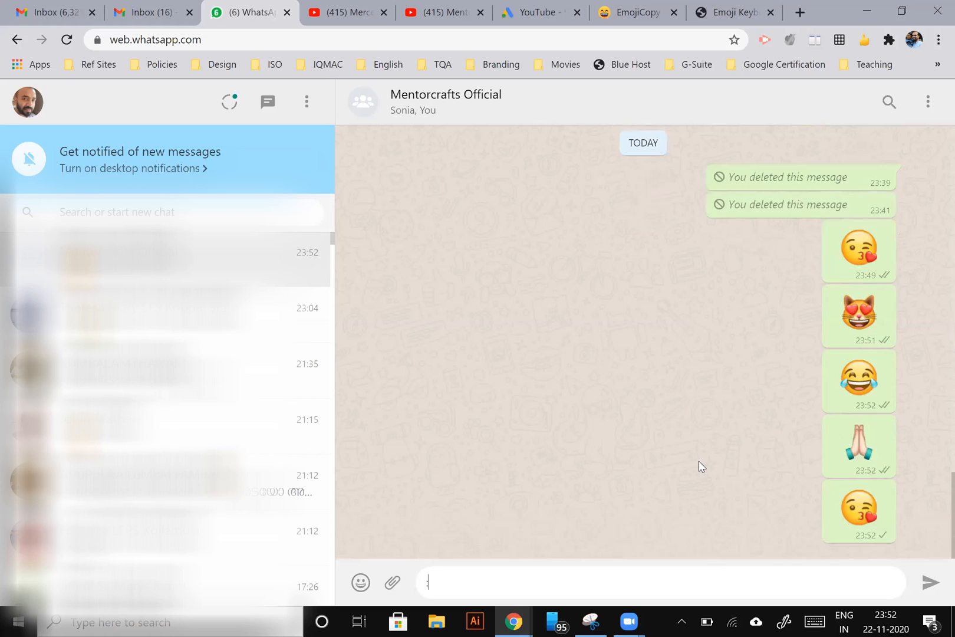
text(:flower)
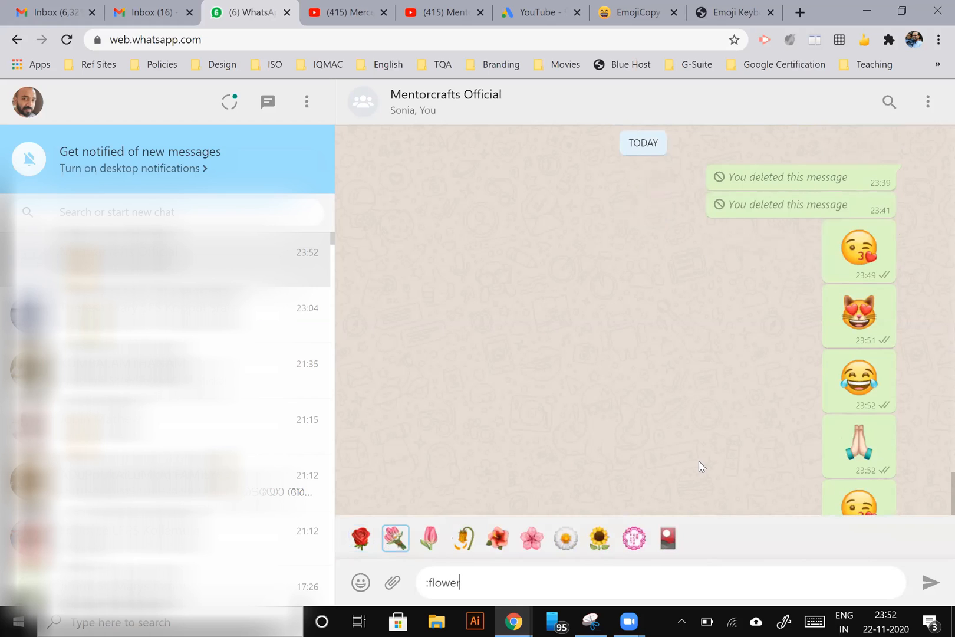
click(395, 538)
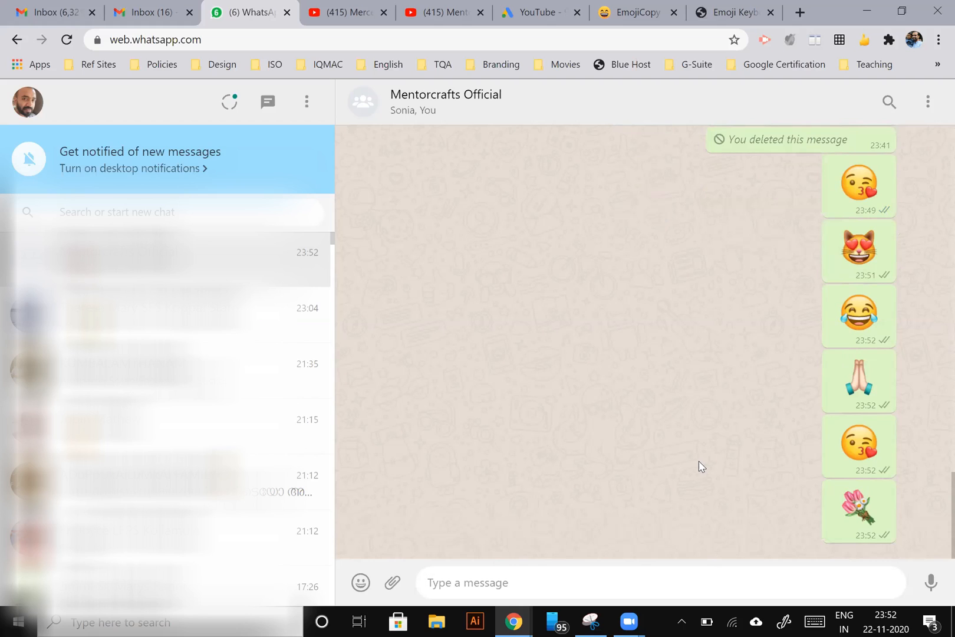
Step: Send 'thank you' with a folded-hands emoji from the :thank shortcut
text(thank)
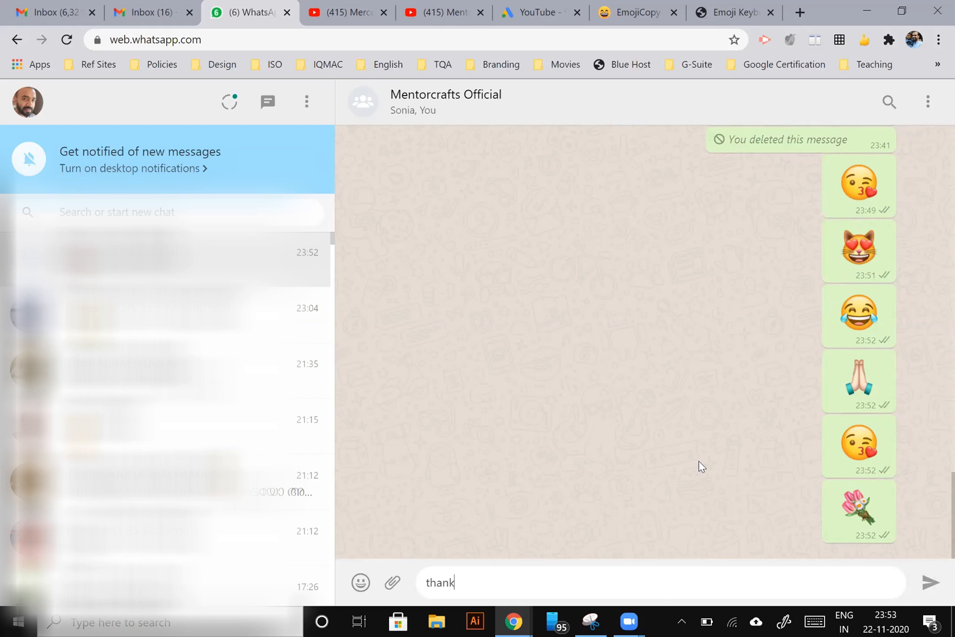
text(you)
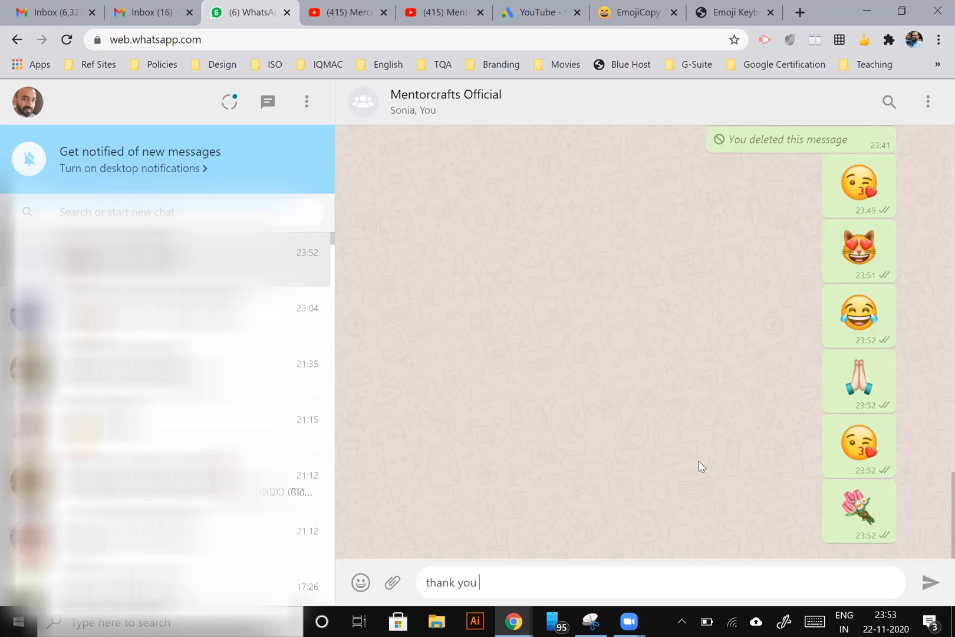
text(:)
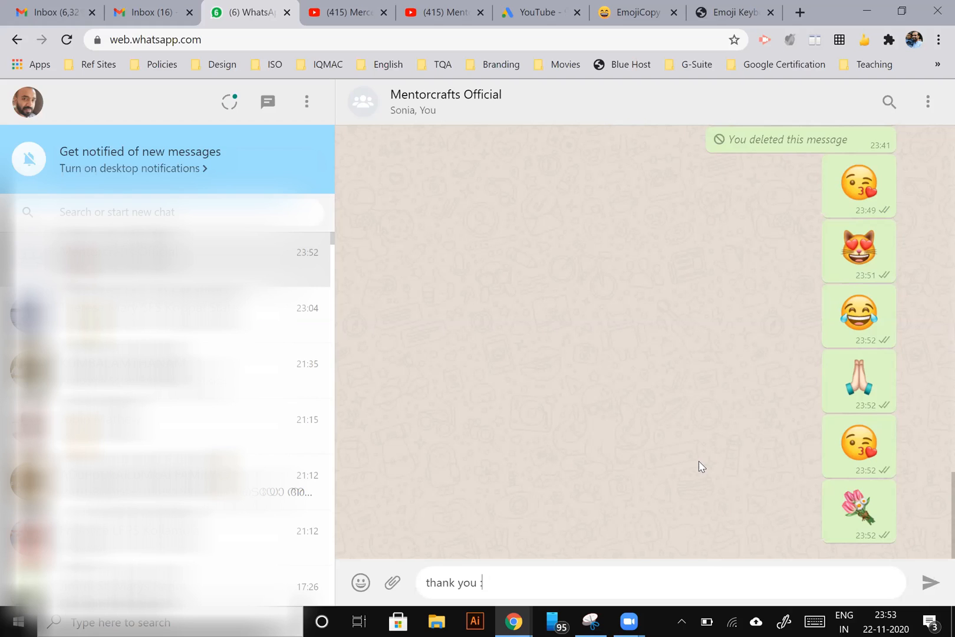
text(thank)
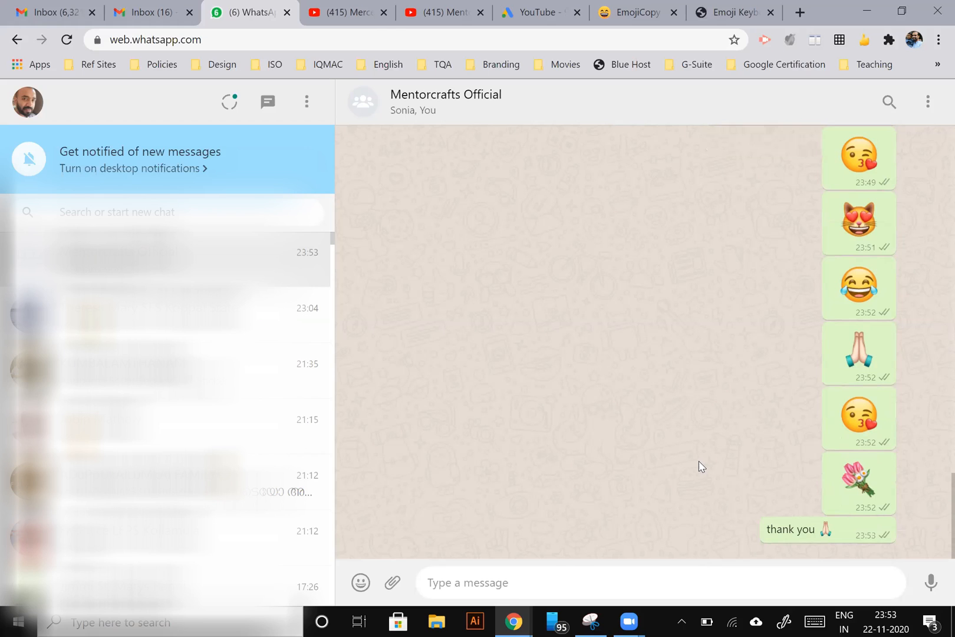
click(92, 13)
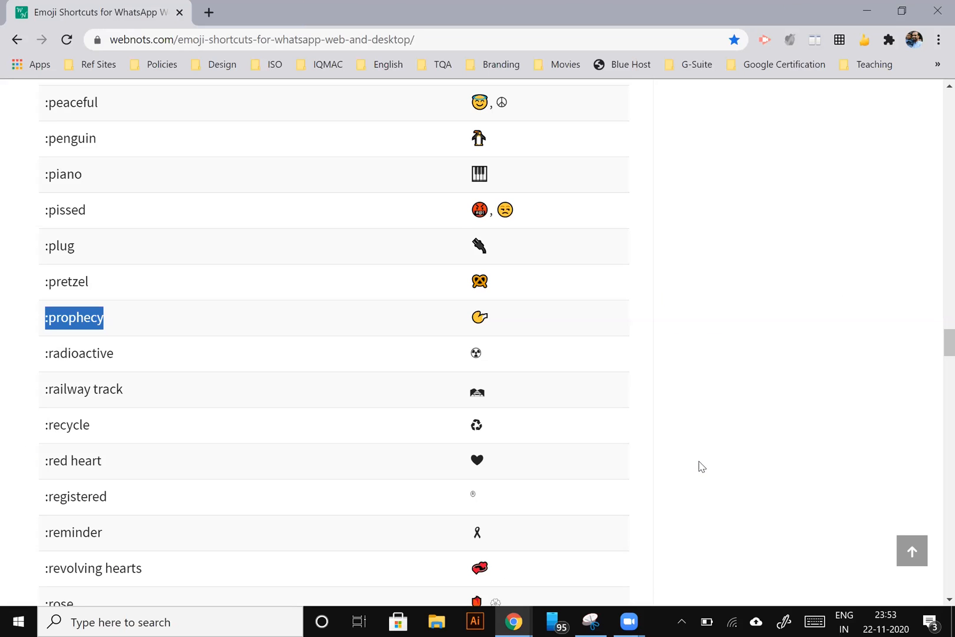
Step: Find the :heartbeat shortcut on webnots.com and send the heart emoji to the group
scroll(up, 3)
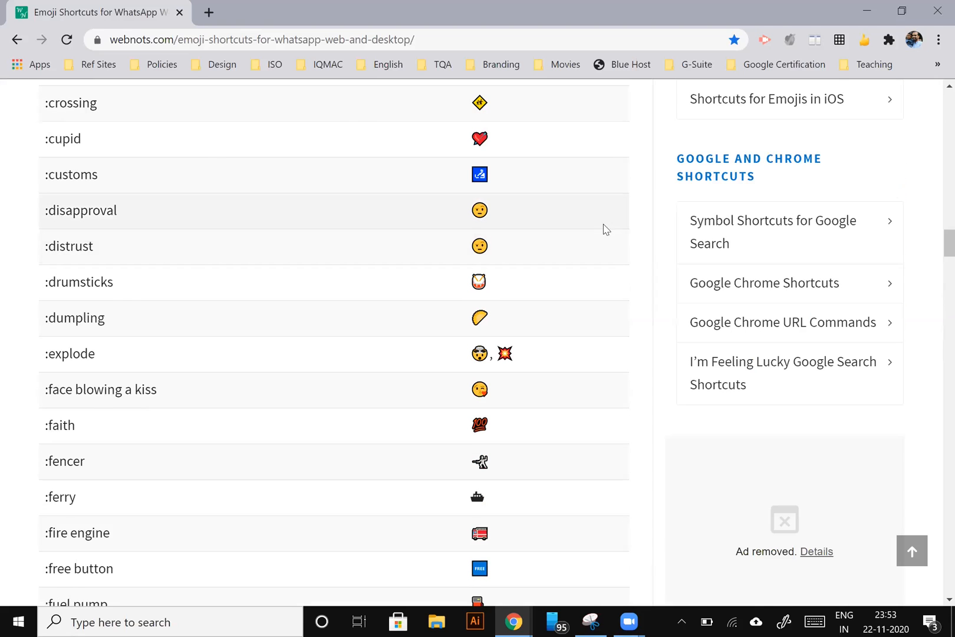
scroll(down, 3)
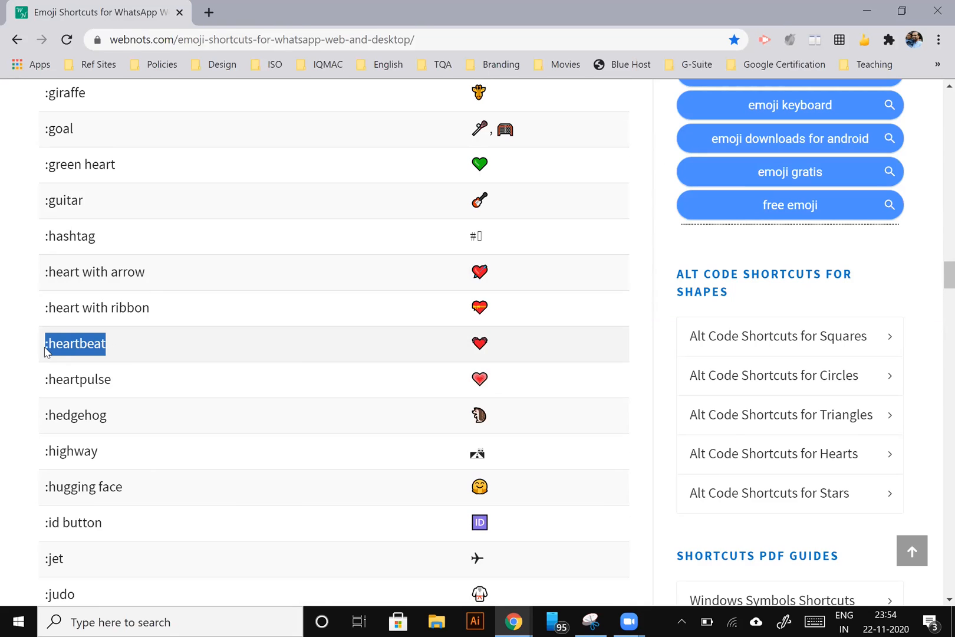
click(246, 12)
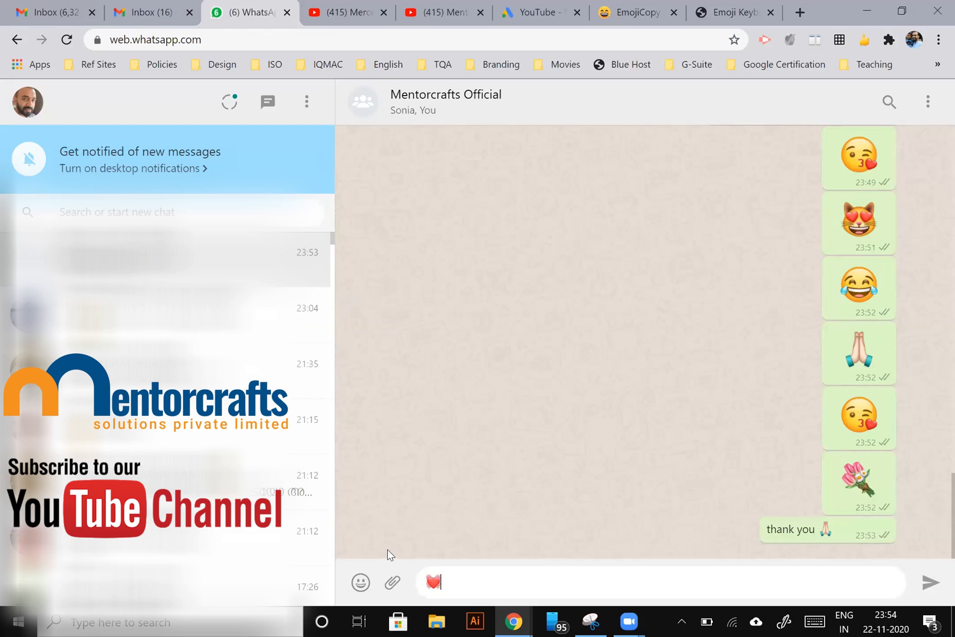
click(941, 582)
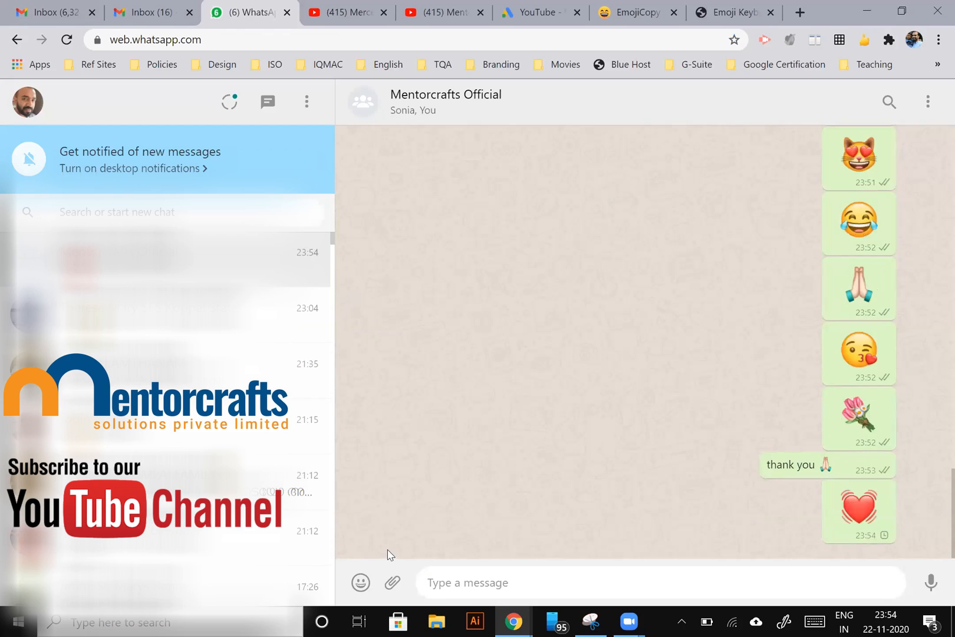